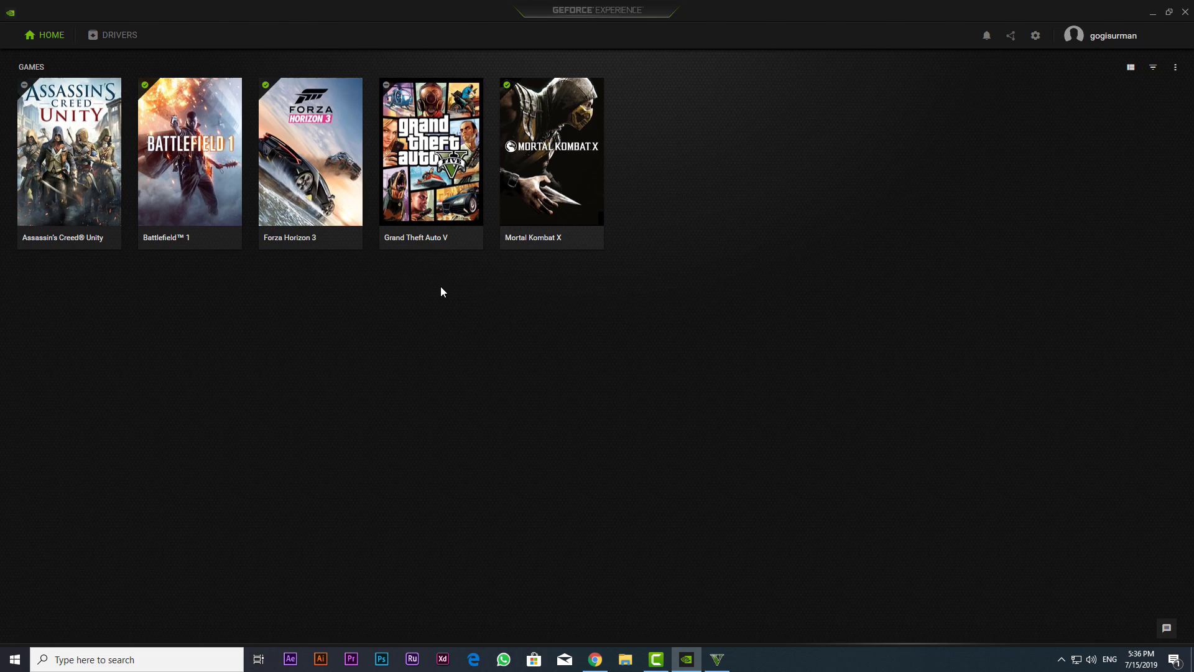
{"action": "mouse_move", "coordinate": [216, 143]}
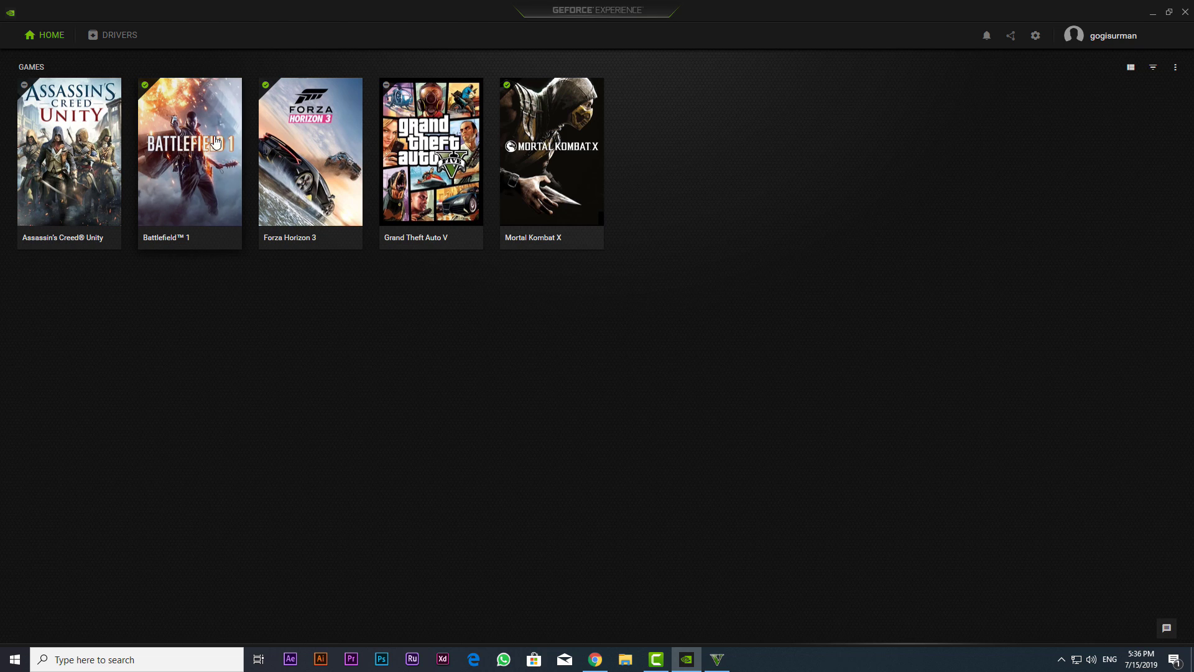
Run a driver update check, confirming Game Ready Driver 431.36 is current
{"action": "left_click", "coordinate": [119, 35]}
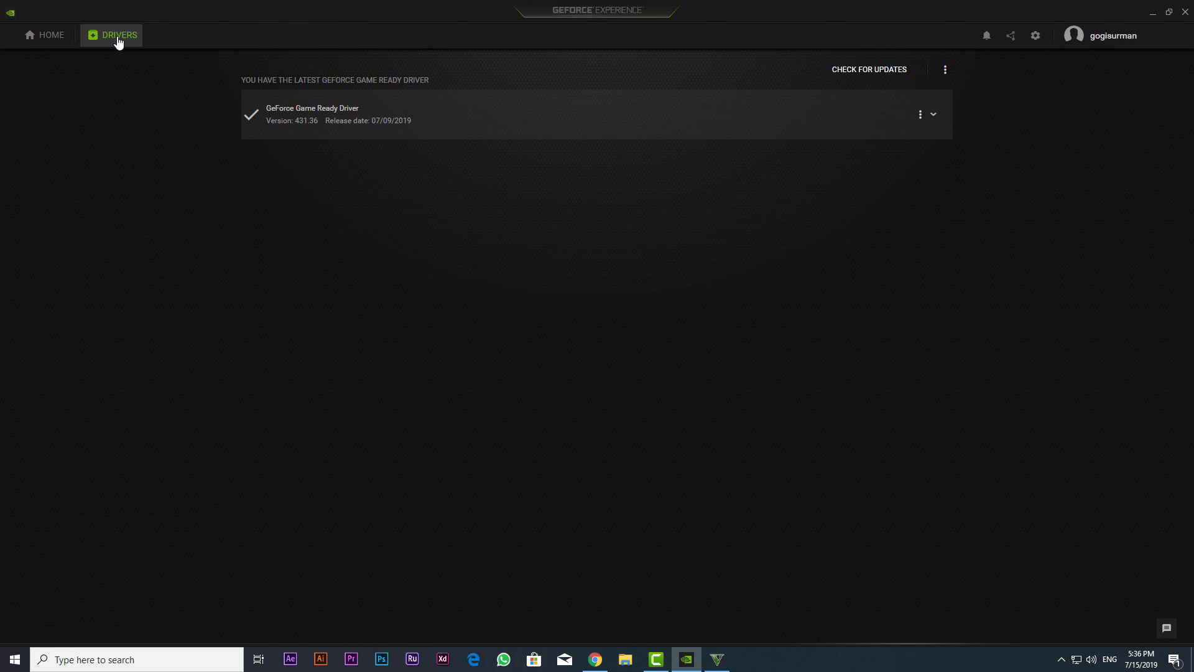
{"action": "left_click", "coordinate": [868, 70]}
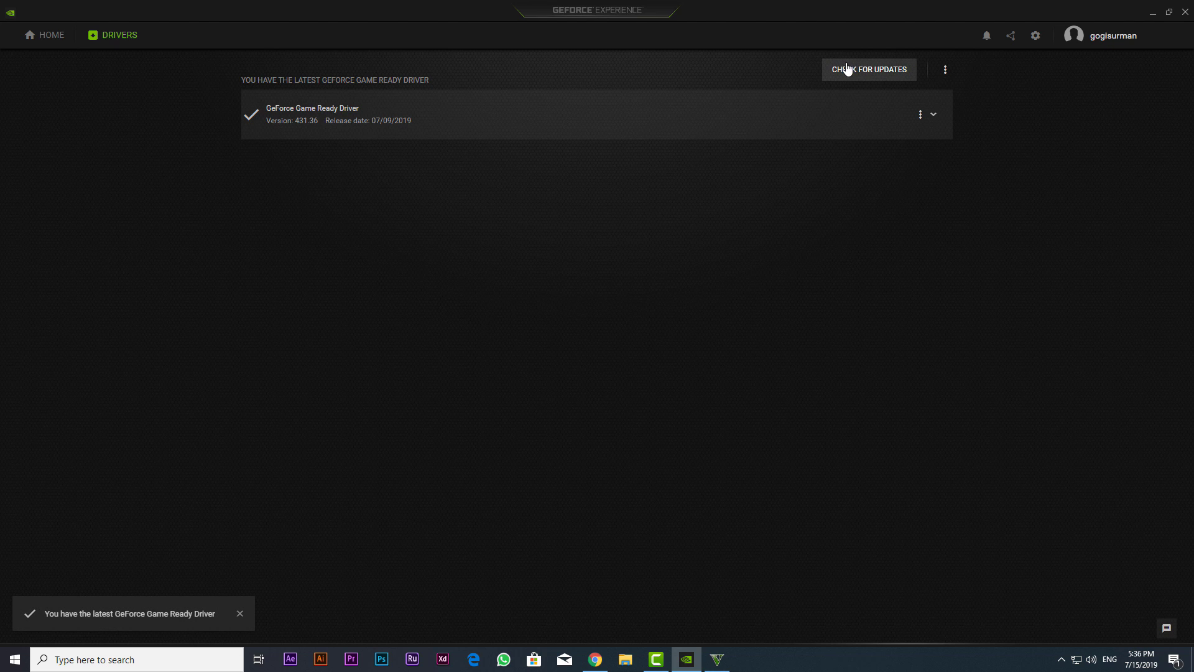
In general settings, enable experimental features and switch the In-Game Overlay on
{"action": "left_click", "coordinate": [1035, 35]}
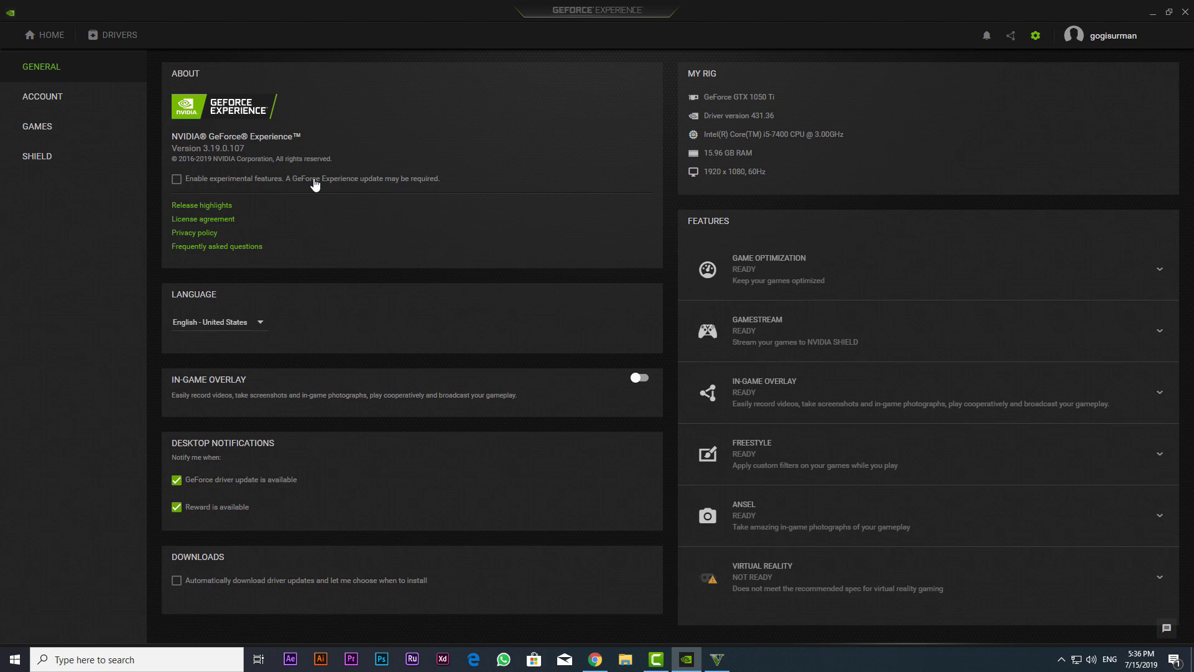
{"action": "left_click", "coordinate": [176, 178]}
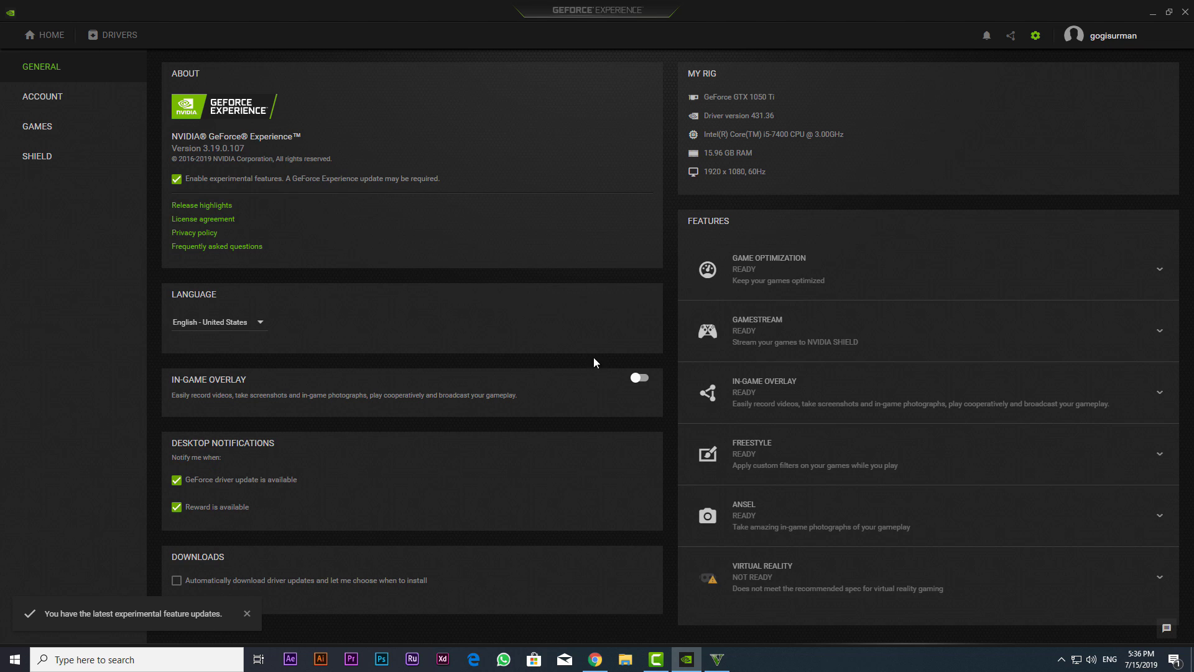
{"action": "left_click", "coordinate": [638, 379]}
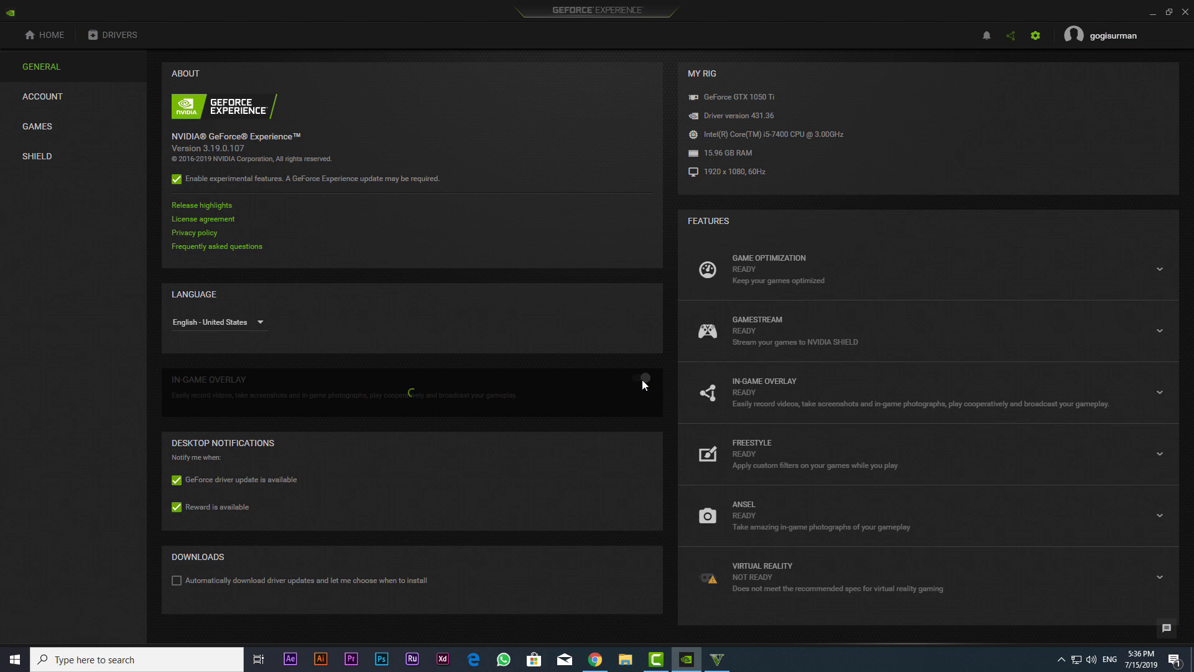
{"action": "left_click", "coordinate": [639, 377]}
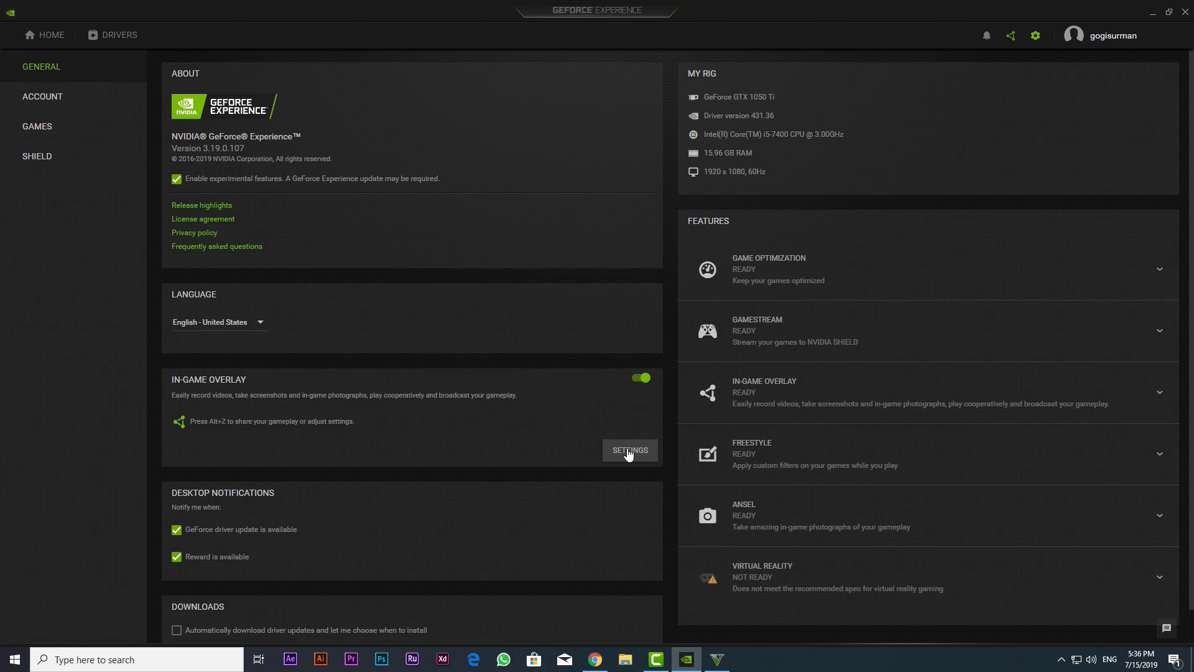
In the overlay's HUD layout, place the FPS counter in the bottom-right corner
{"action": "left_click", "coordinate": [629, 449]}
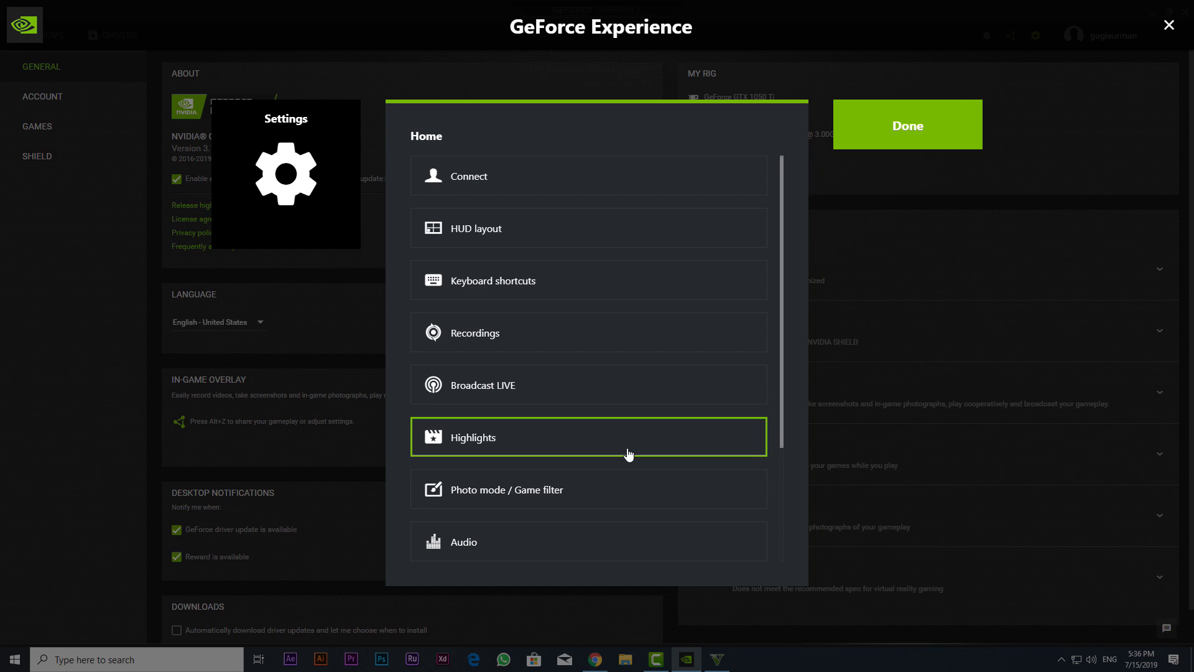
{"action": "mouse_move", "coordinate": [633, 374]}
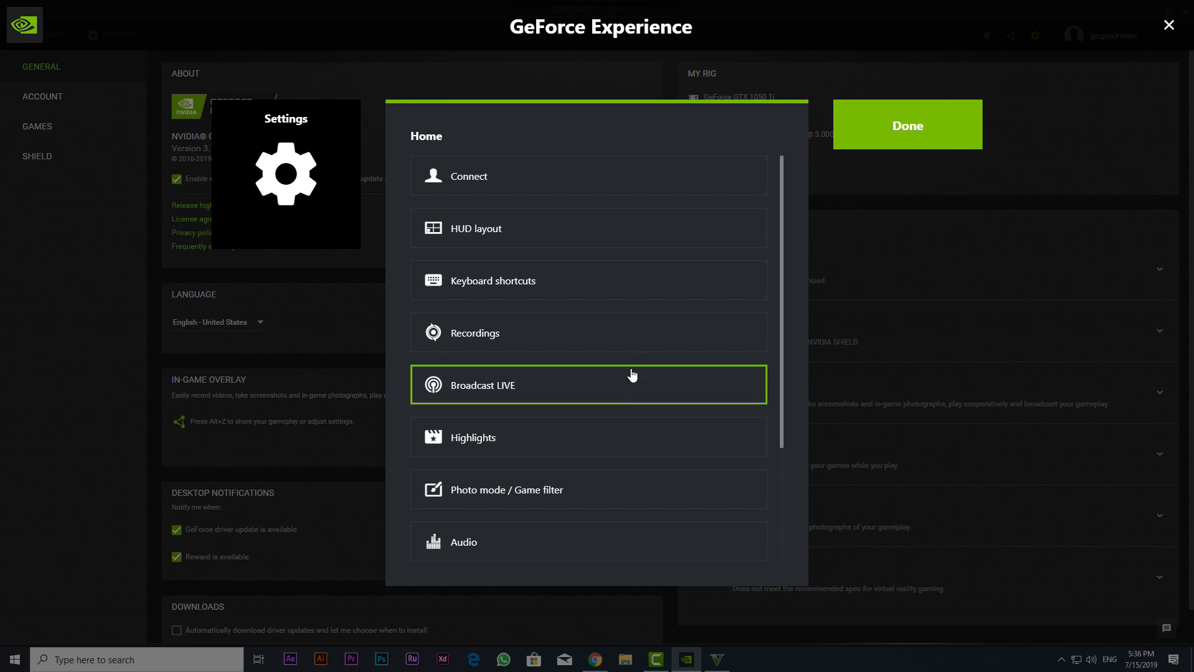
{"action": "left_click", "coordinate": [476, 228]}
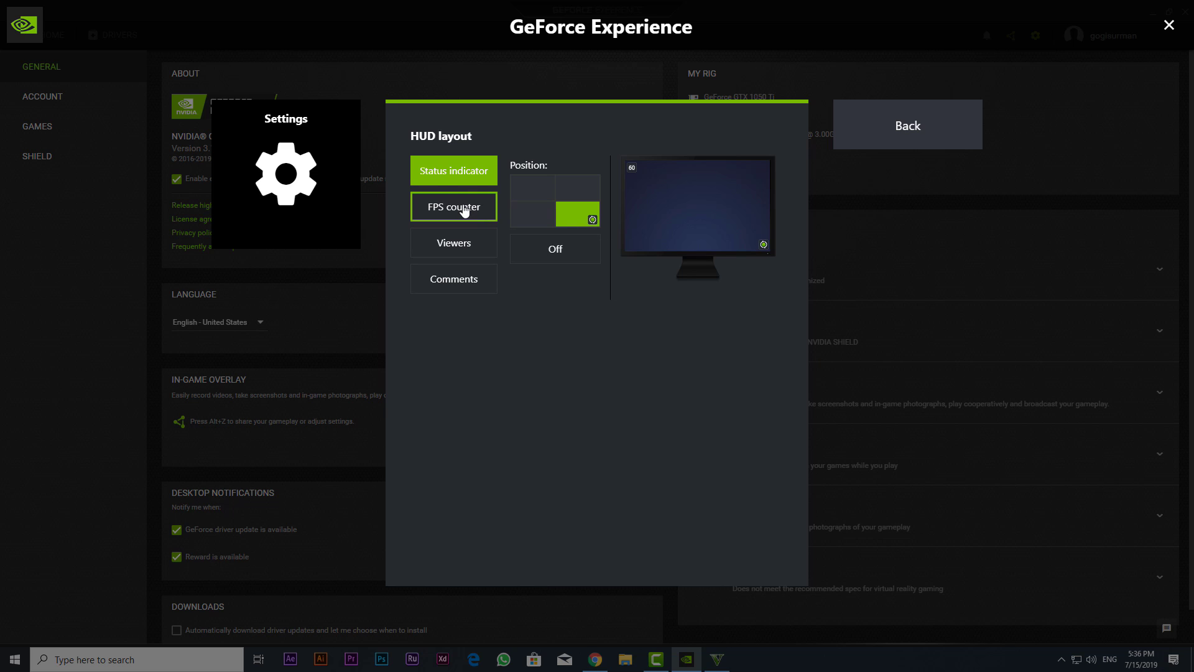
{"action": "left_click", "coordinate": [453, 206]}
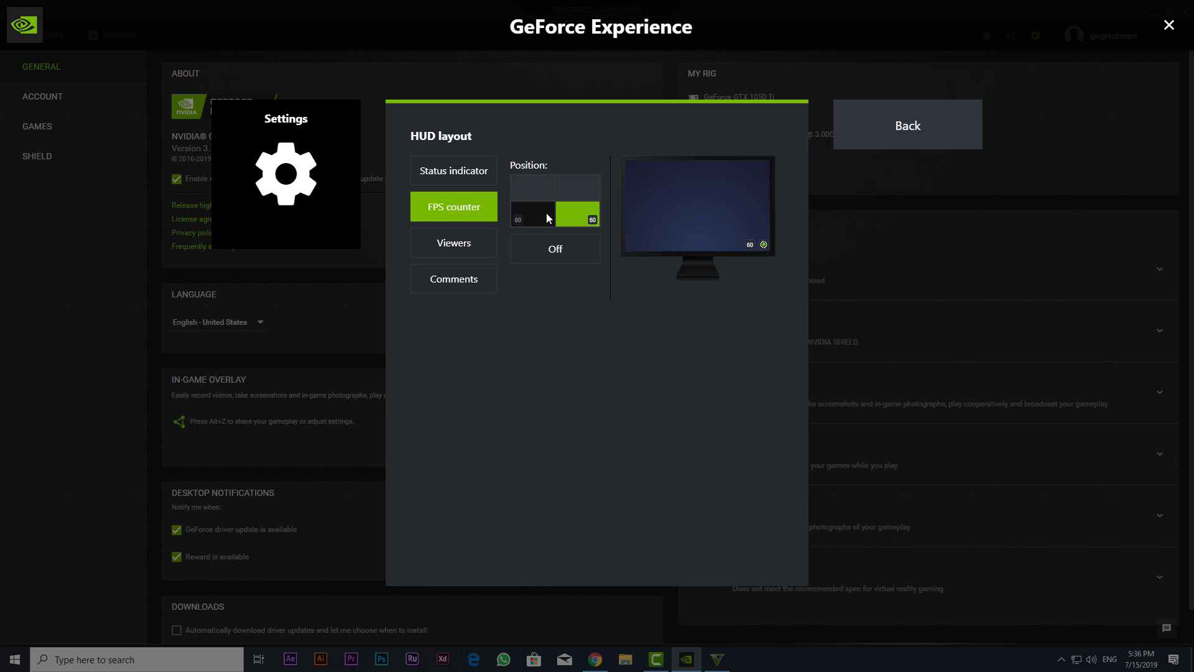
{"action": "left_click", "coordinate": [531, 188]}
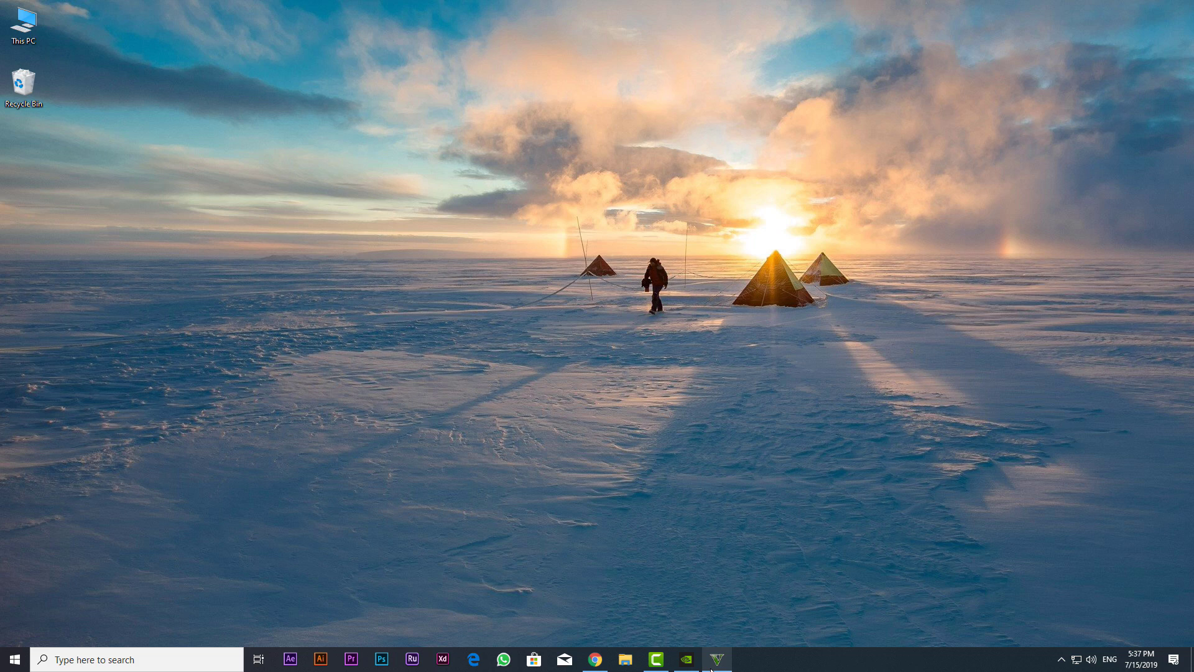
Return to Grand Theft Auto V, where the FPS counter reads 122
{"action": "left_click", "coordinate": [715, 659]}
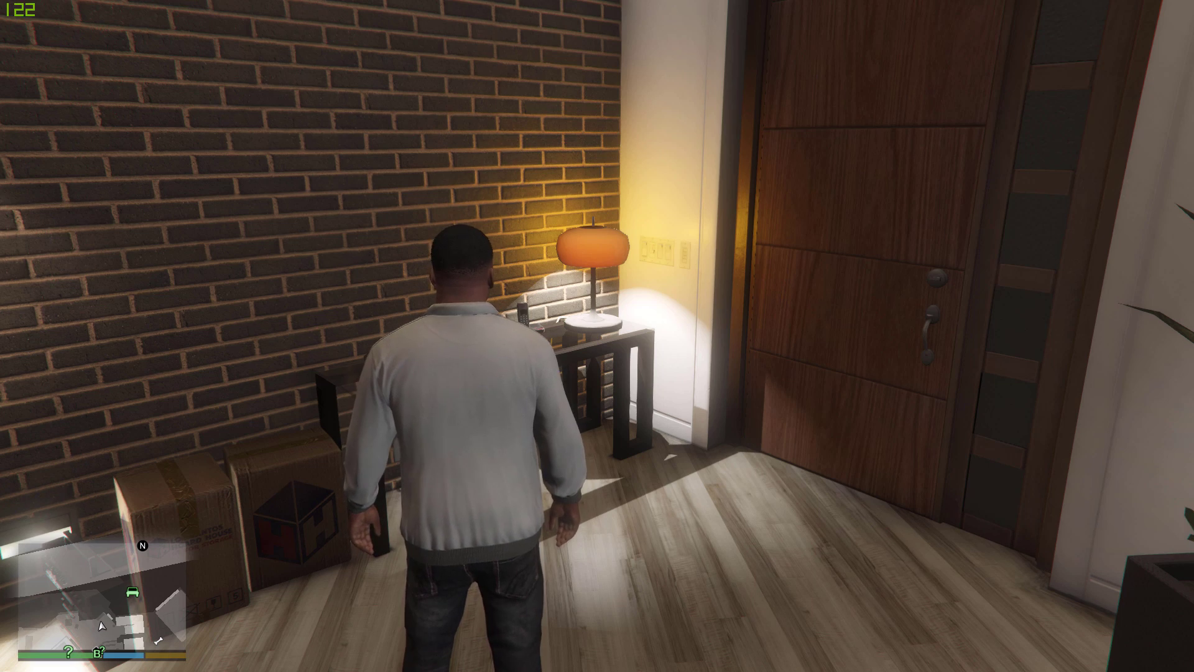